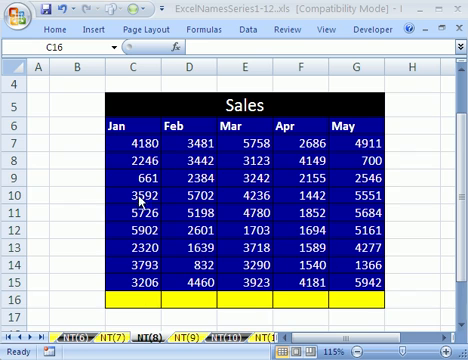
pyautogui.moveTo(228, 152)
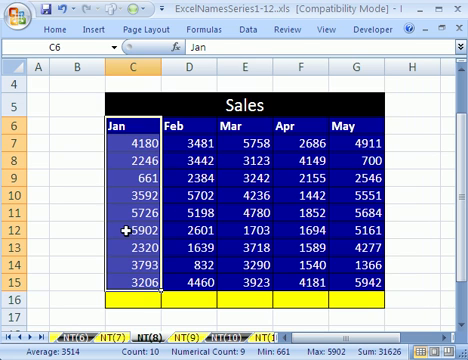
# Open the New Name dialog for cell C16 and type 'TotalSales' as a draft name.
pyautogui.press('Ctrl+F3')
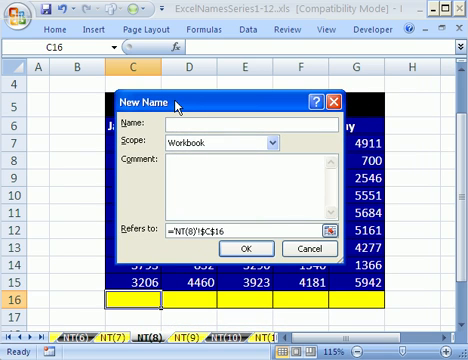
pyautogui.write('Total')
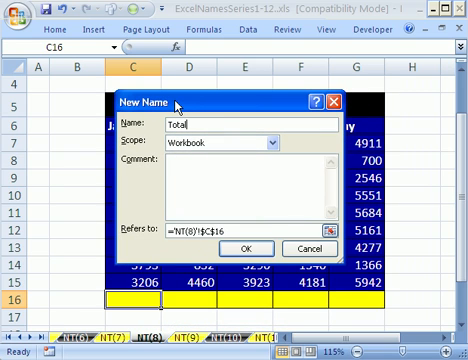
pyautogui.write('Sales')
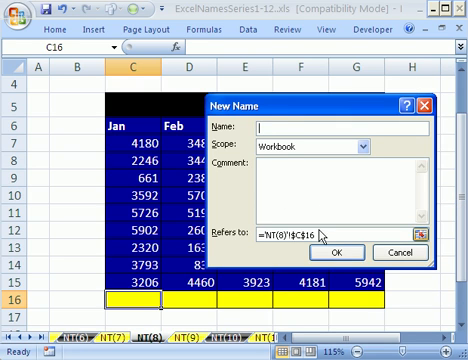
# Define the name TotalSalesNT8 referring to the Jan figures C7:C15 and confirm it.
pyautogui.write('1')
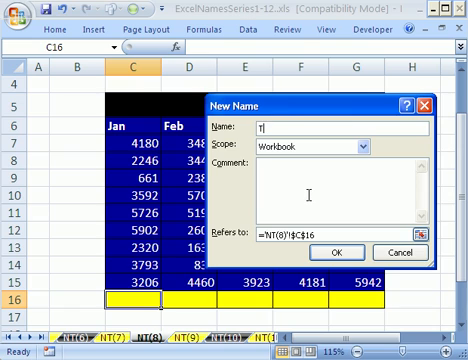
pyautogui.write('otalSale')
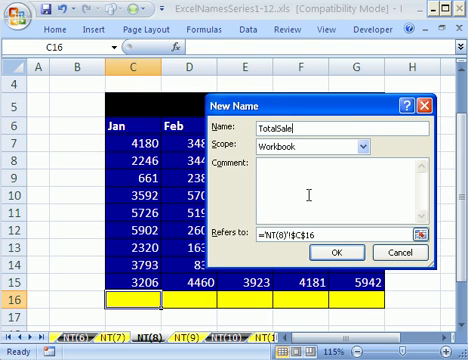
pyautogui.write('sNT8')
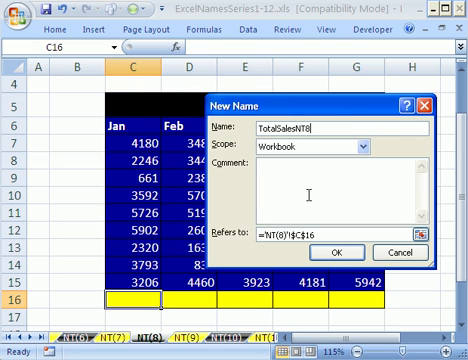
pyautogui.moveTo(300, 148)
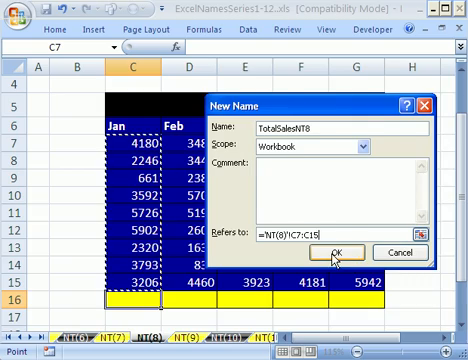
pyautogui.click(331, 250)
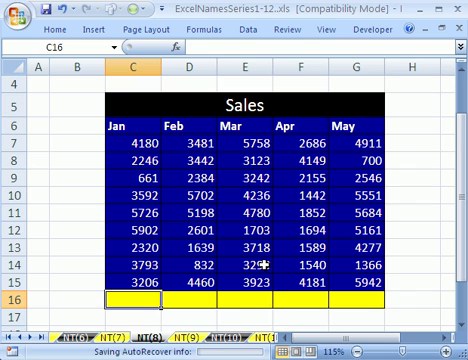
# Type =SUM(C7:C15 into the Jan total cell C16.
pyautogui.write('=SUM(C7:C15')
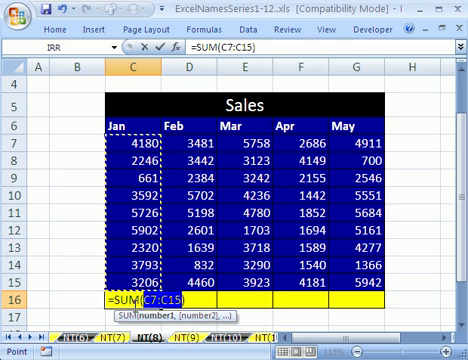